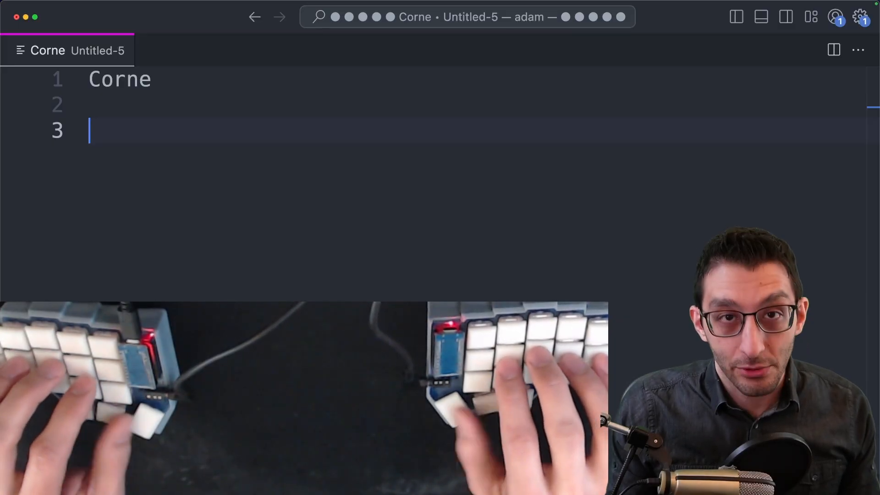
# Step: Type 'As a result, you have very little hand movement… still use the backspace… fix it.'
pyautogui.write('As')
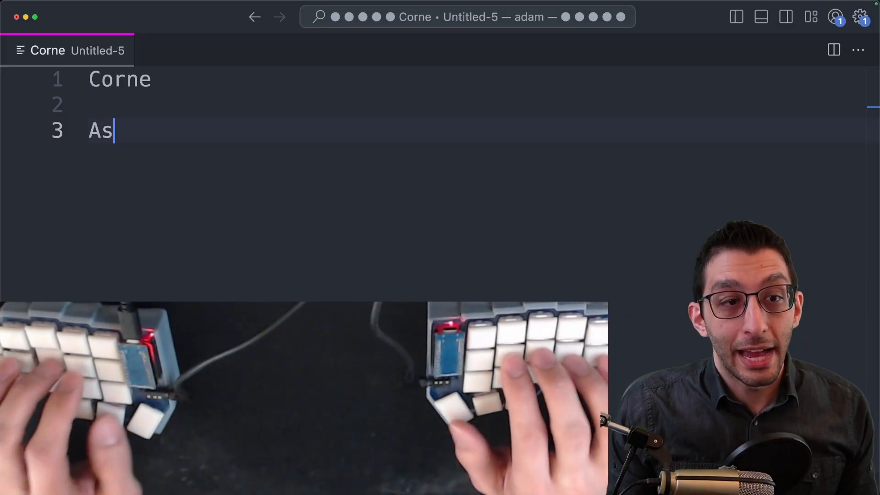
pyautogui.write('a result, you have ve')
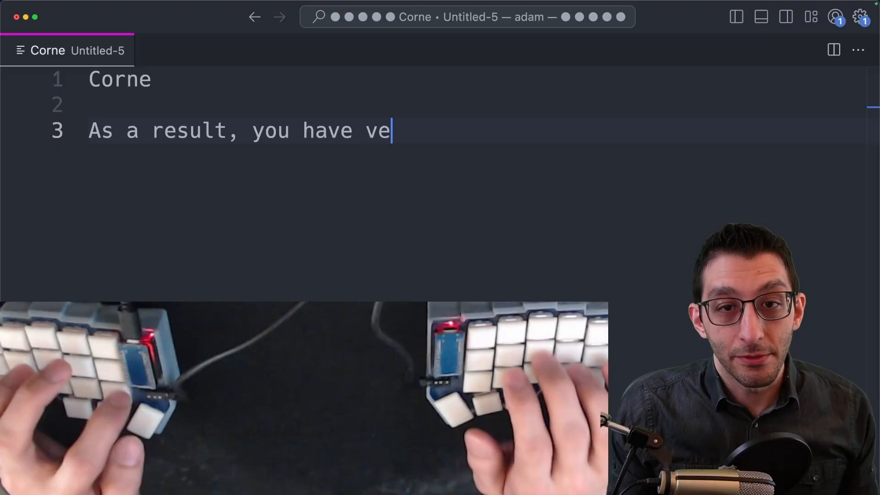
pyautogui.write('ry little hand movement on a keyboard like this.')
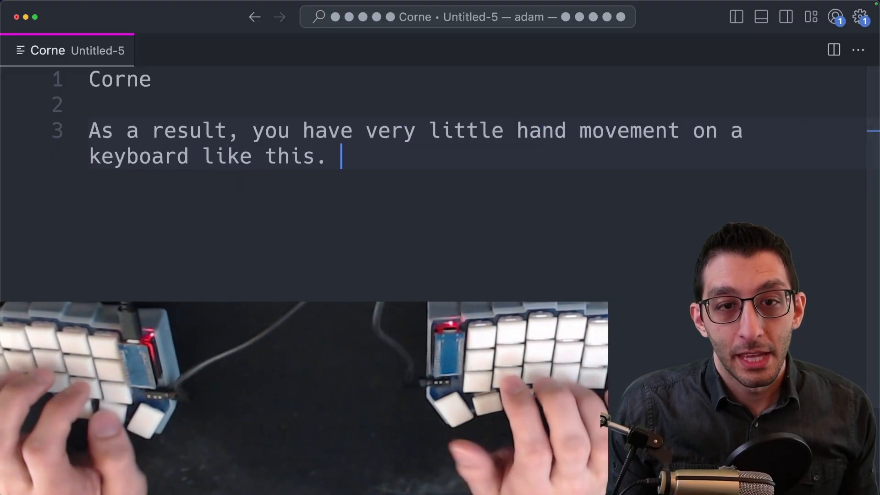
pyautogui.write('And if I mess up, I can')
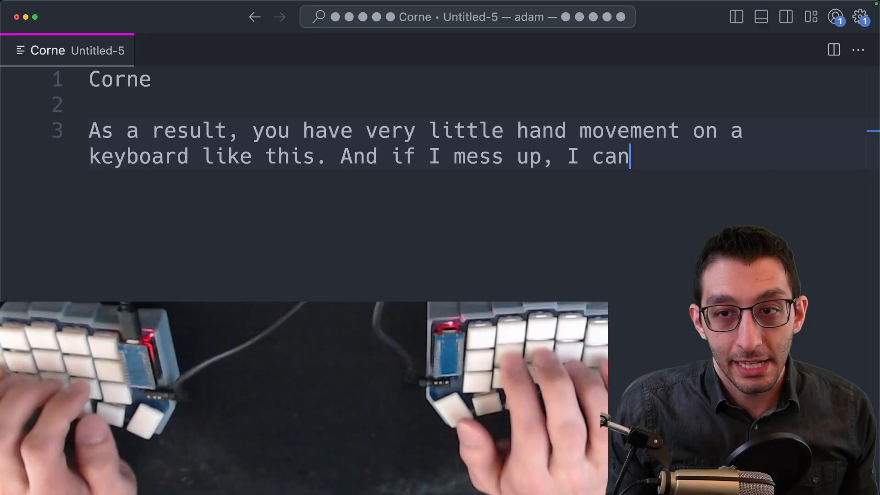
pyautogui.write('still use the backspace or arrow keys to')
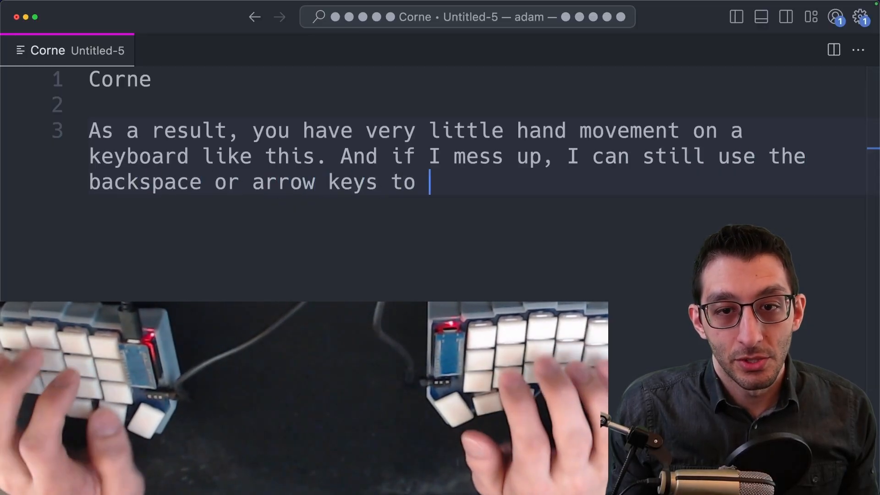
pyautogui.write('fix it.')
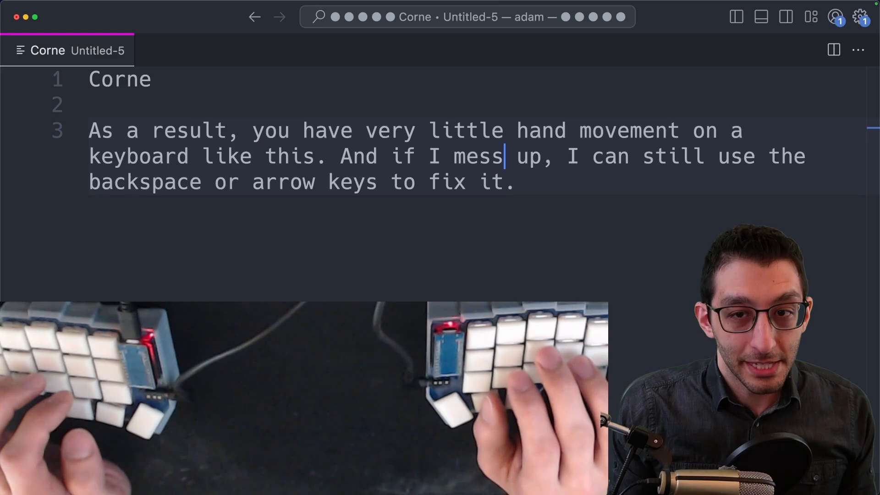
pyautogui.press('Backspace')
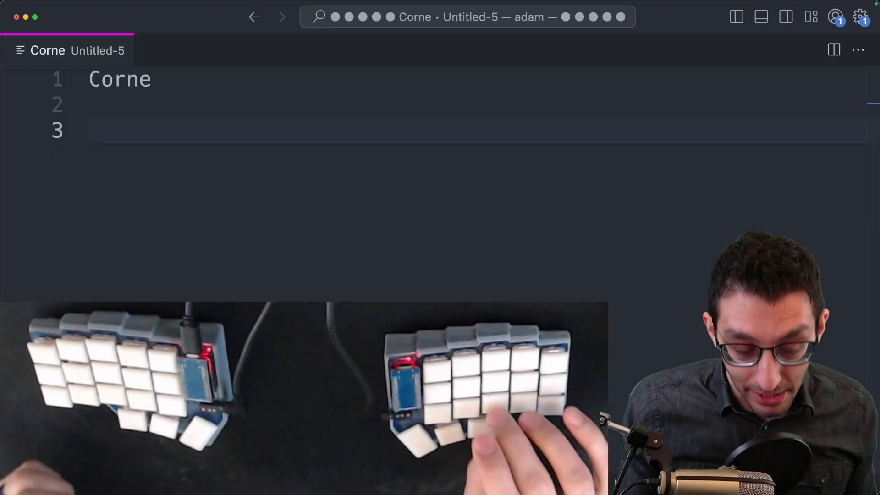
# Step: Type test rows ',,,,.....;;;;;;', 'eeee55555' and a run of i's under Corne
pyautogui.write(',,,,')
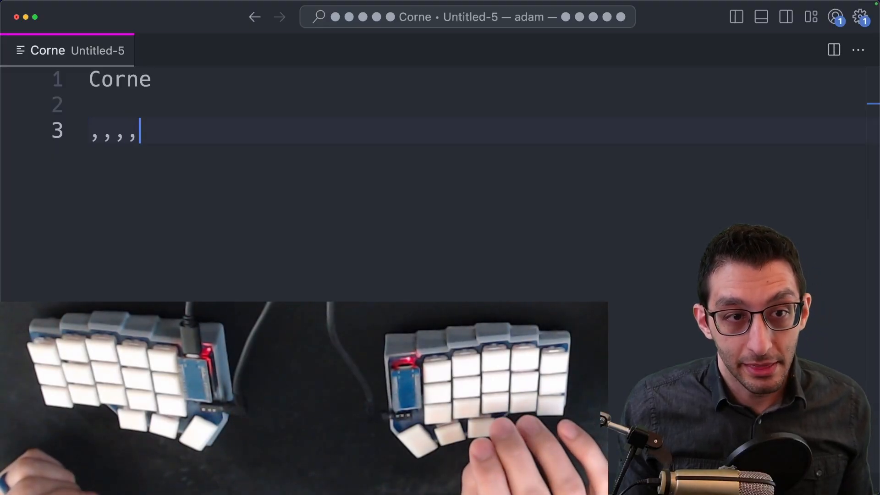
pyautogui.write(',....;;')
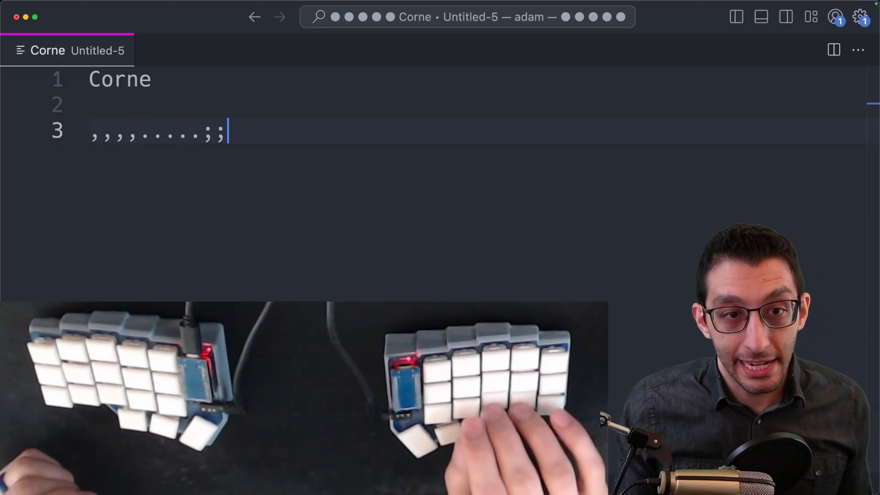
pyautogui.write(';;;;;;')
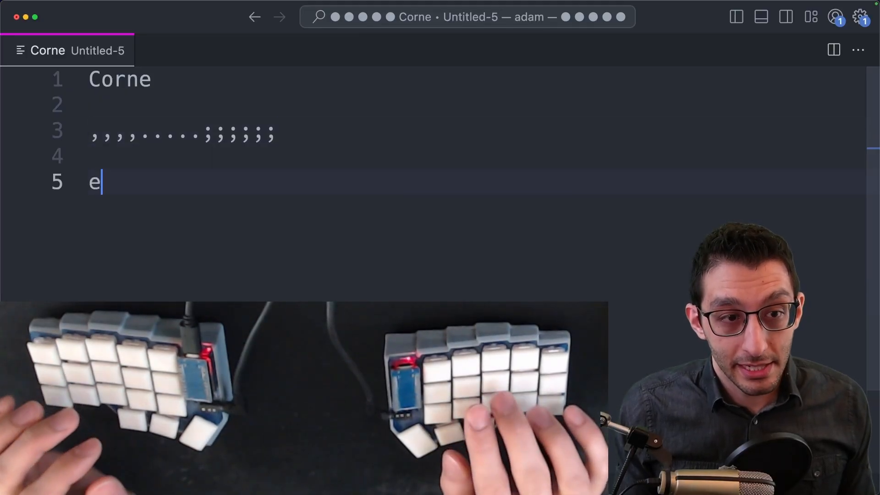
pyautogui.write('eeee')
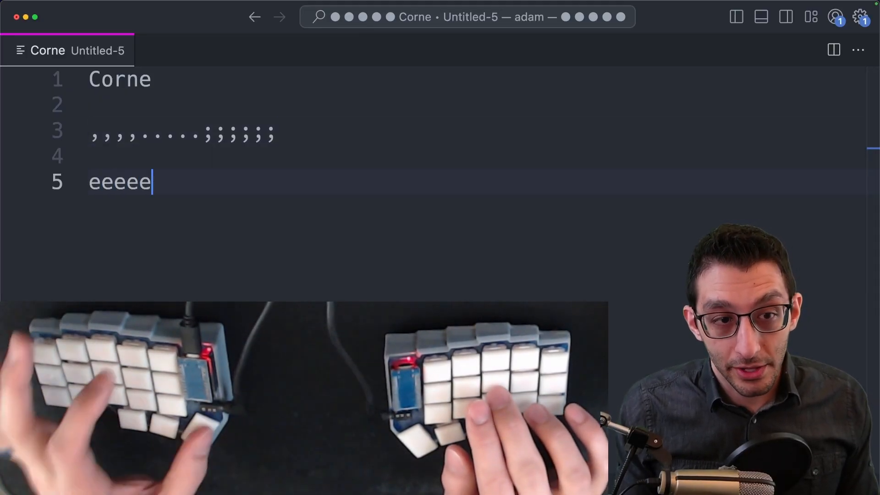
pyautogui.write('5555')
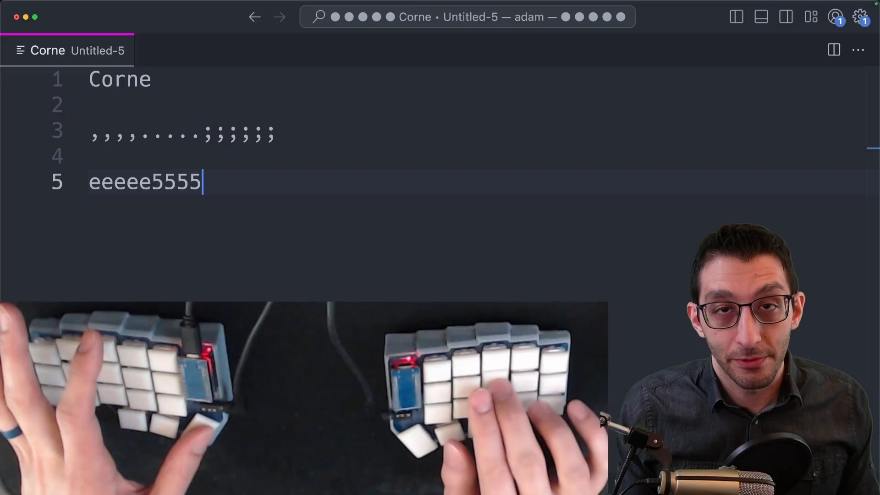
pyautogui.write('5')
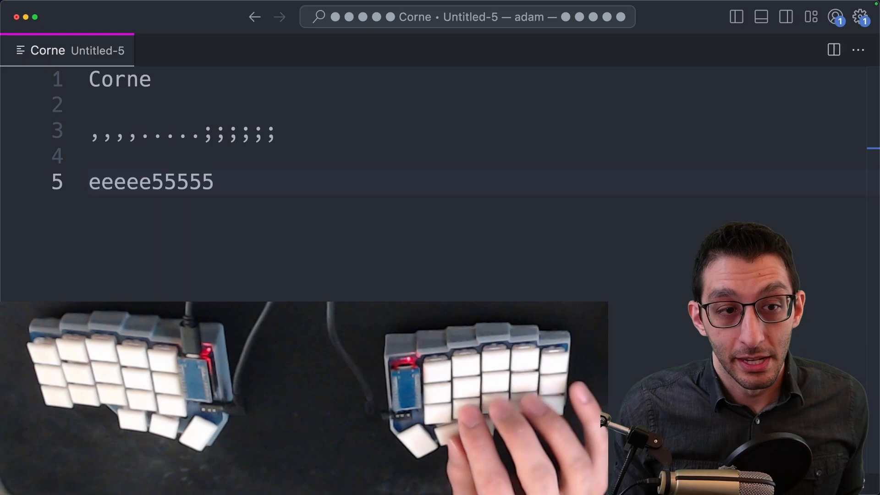
pyautogui.write('iiiiii')
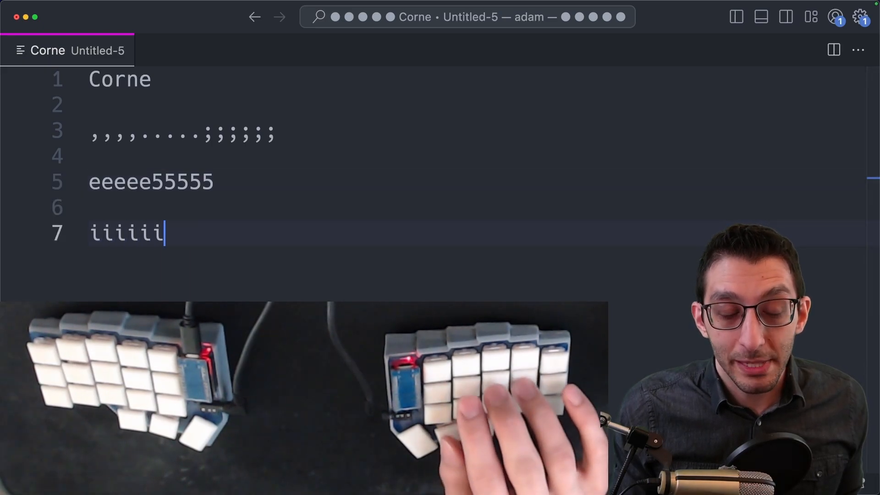
pyautogui.write('iiii')
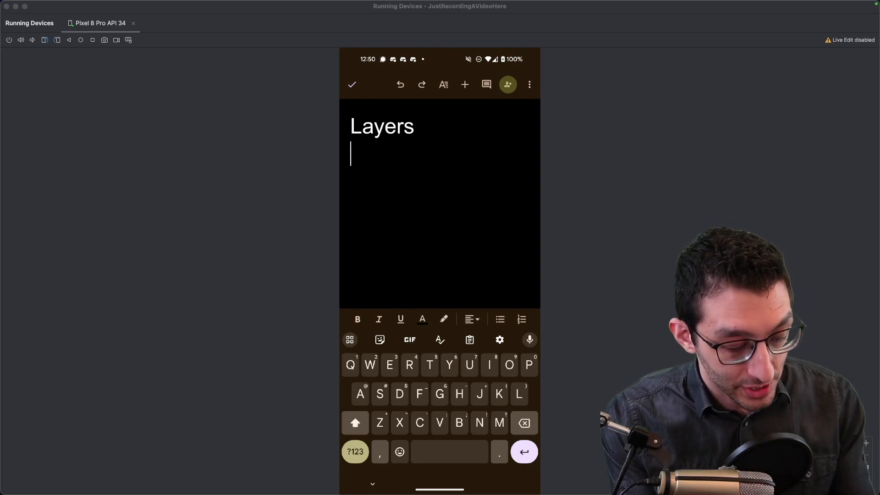
# Step: Bring up the emulator's emoji keyboard and scroll through the people emoji category
pyautogui.click(355, 451)
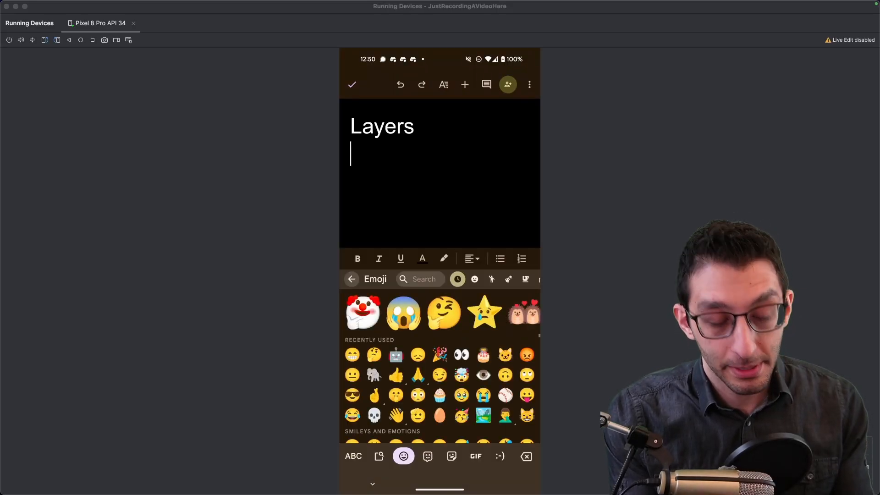
pyautogui.click(491, 279)
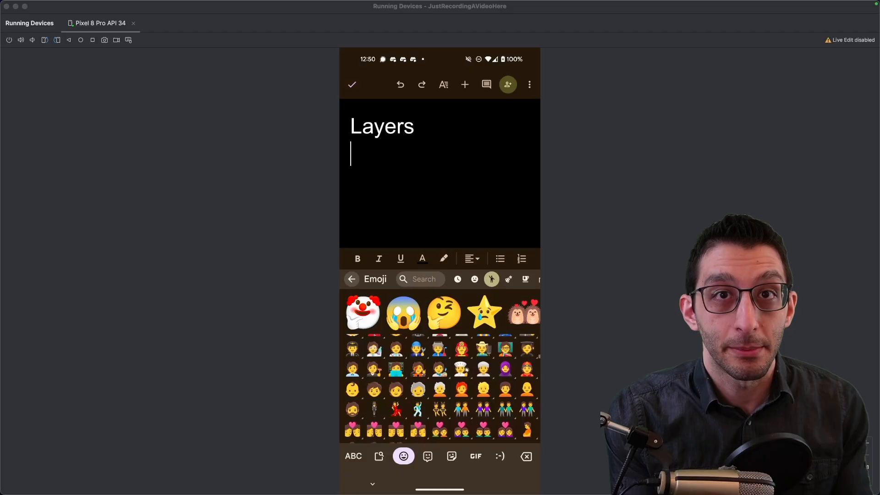
pyautogui.scroll(-3)
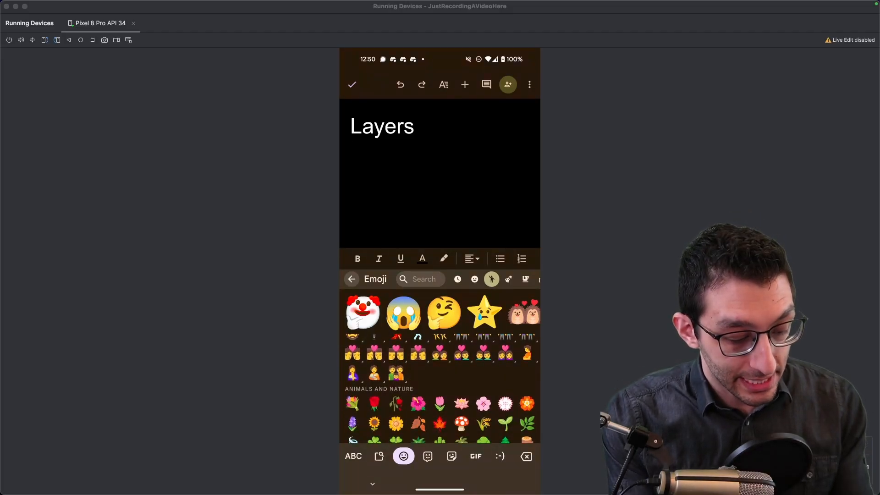
pyautogui.click(353, 455)
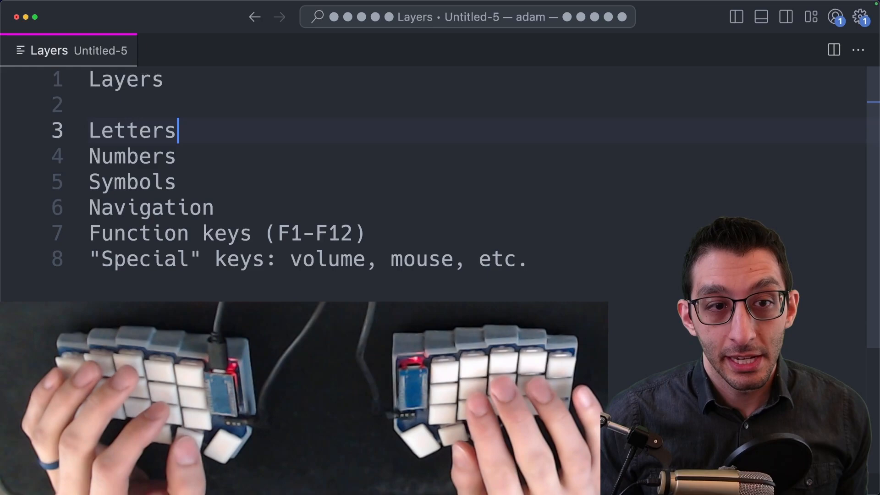
# Step: Type 'ntljch ,.' beside Letters and symbols like +'"();:{]} beside Symbols
pyautogui.write('ntljc')
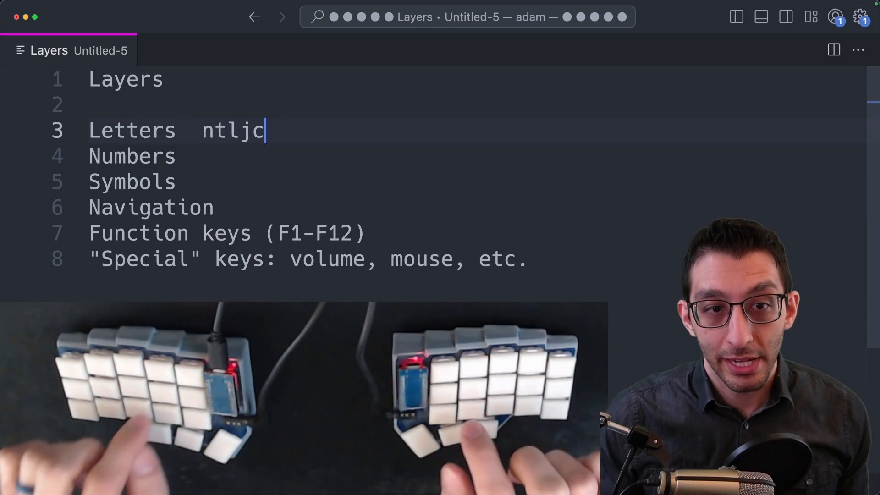
pyautogui.write('h ,.')
pyautogui.click(477, 182)
pyautogui.write(' -_')
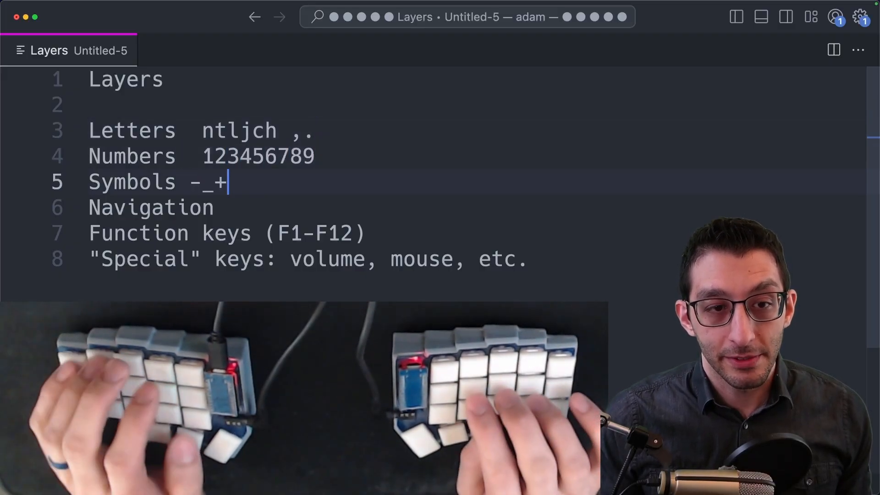
pyautogui.write('+\'"();:{]}')
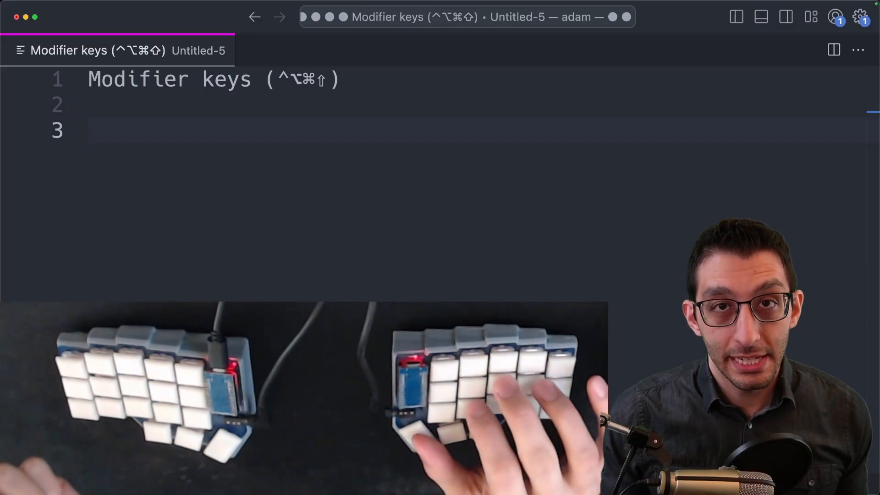
# Step: Type HELLO and 456 under Modifier keys, then the symbols $%^
pyautogui.write('HELLO')
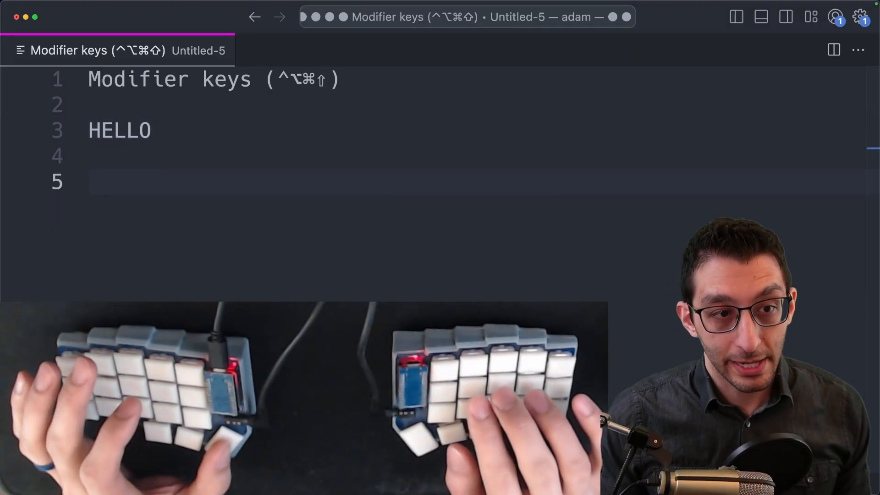
pyautogui.write('456')
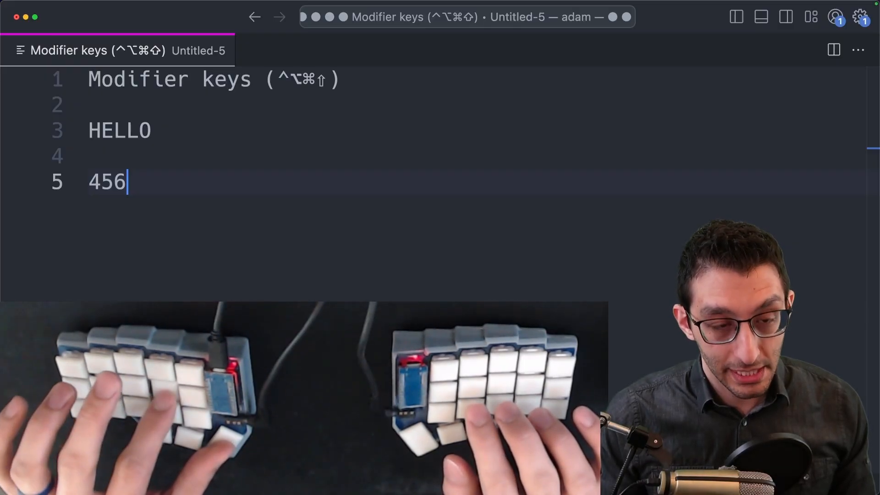
pyautogui.write('$%^')
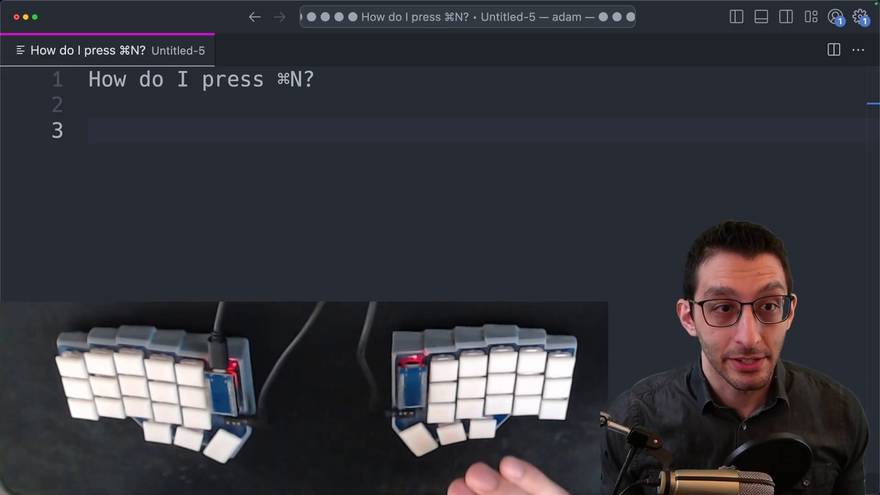
# Step: Type test n's and 444, remove them, and close the extra untitled documents
pyautogui.write('n')
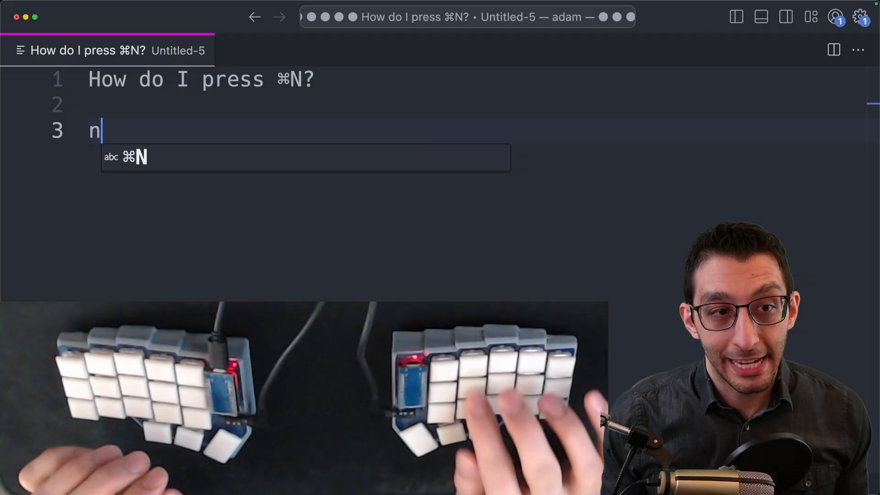
pyautogui.write('nnnnnn')
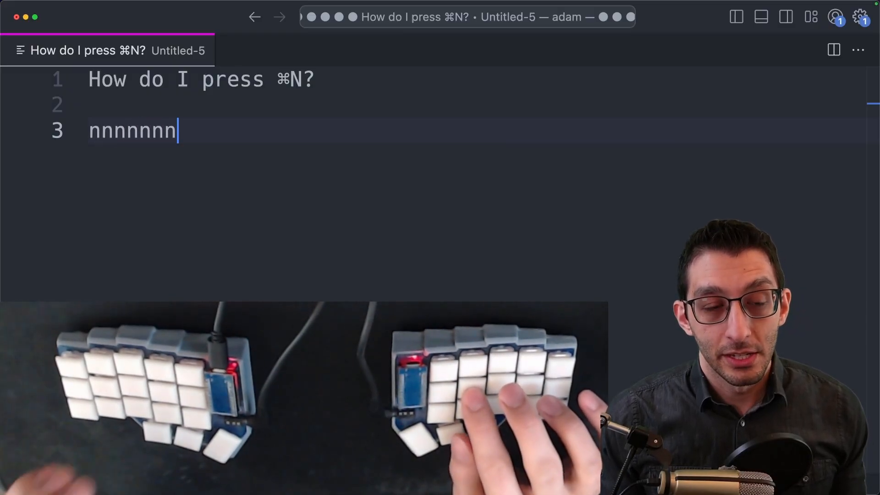
pyautogui.press('Enter')
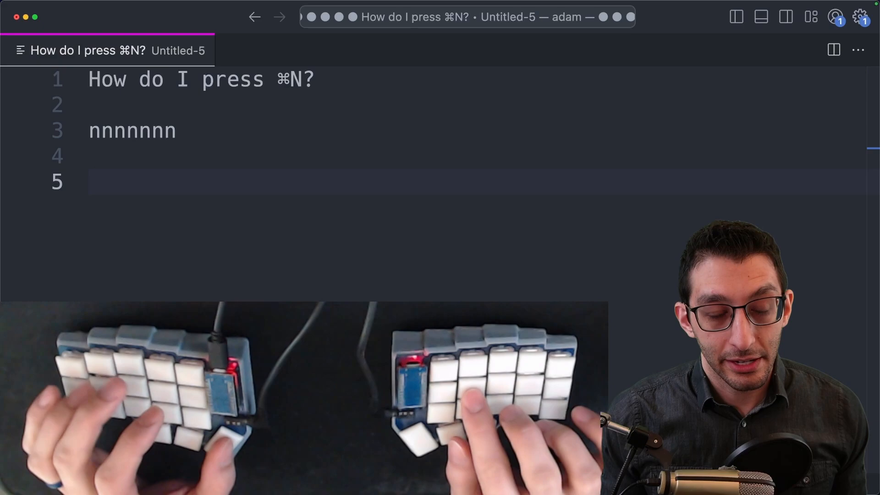
pyautogui.write('444')
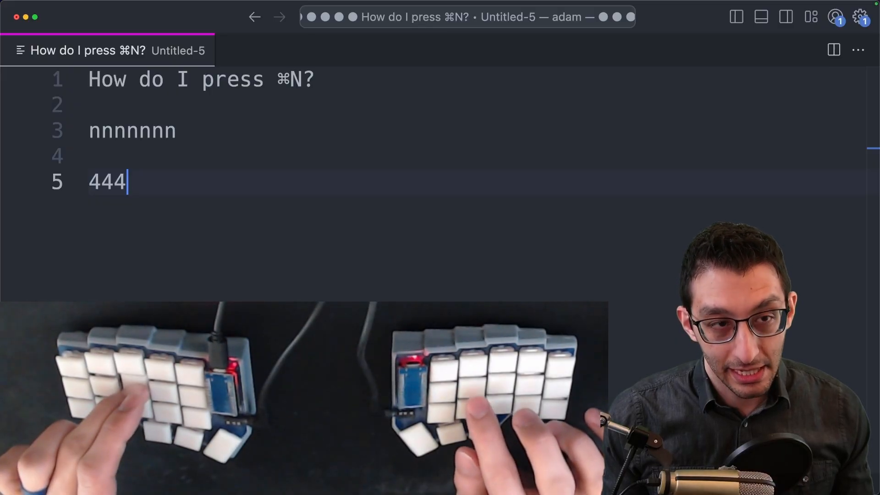
pyautogui.press('cmd+n')
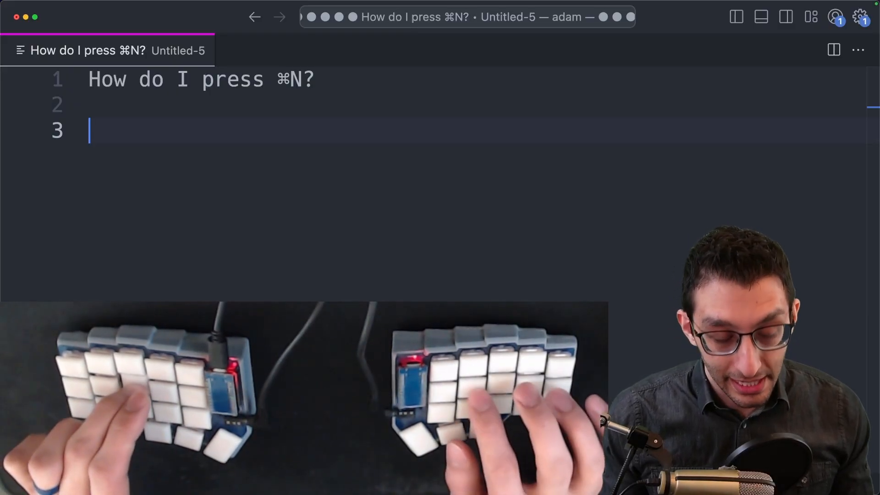
pyautogui.press('Cmd+n')
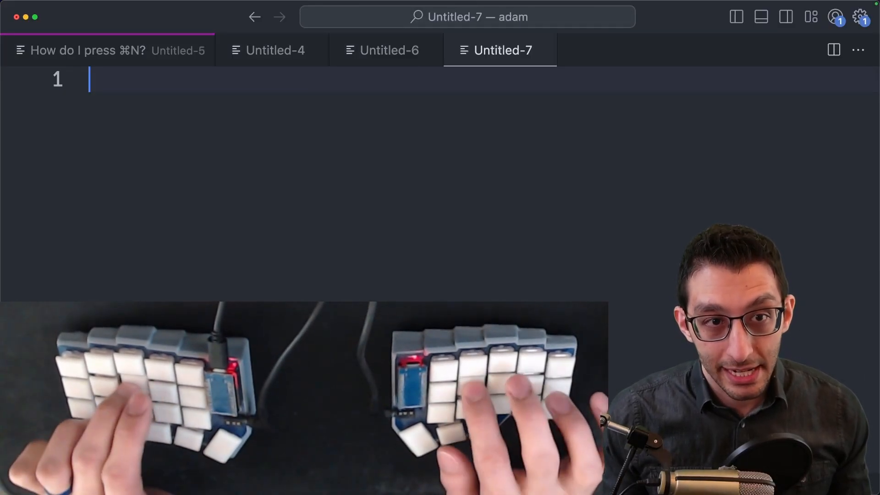
pyautogui.press('cmd+n')
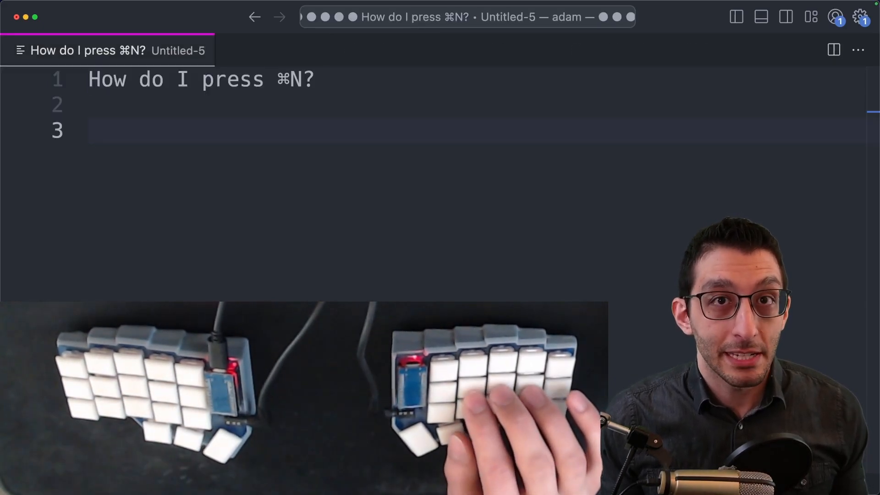
# Step: Type a ',.;;;;;' punctuation row and 'nei' on two lines below it
pyautogui.write(',,,...')
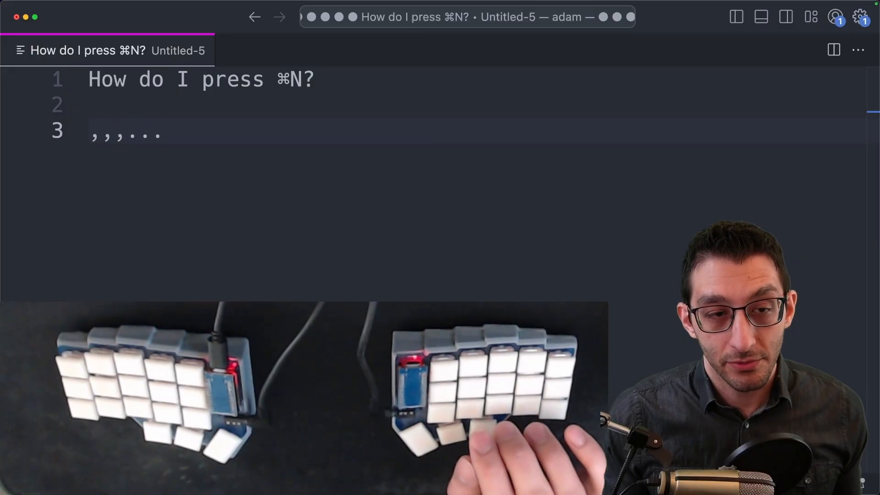
pyautogui.write(';;;;;')
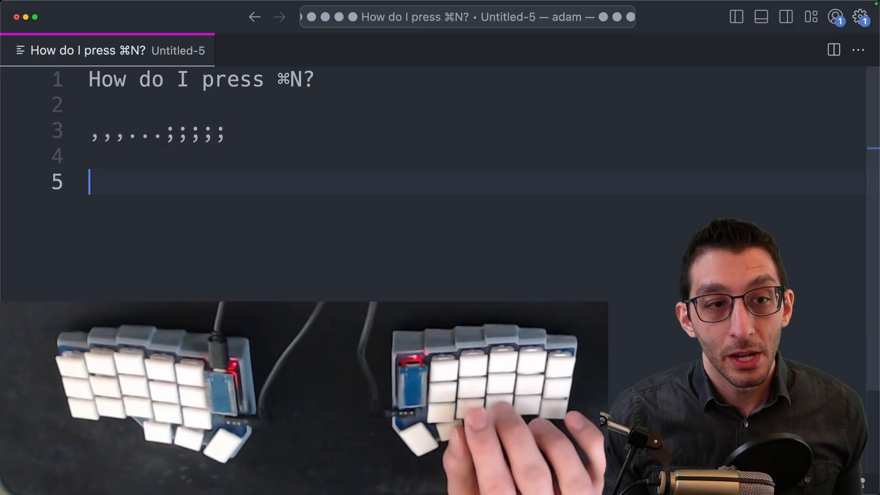
pyautogui.write('nei')
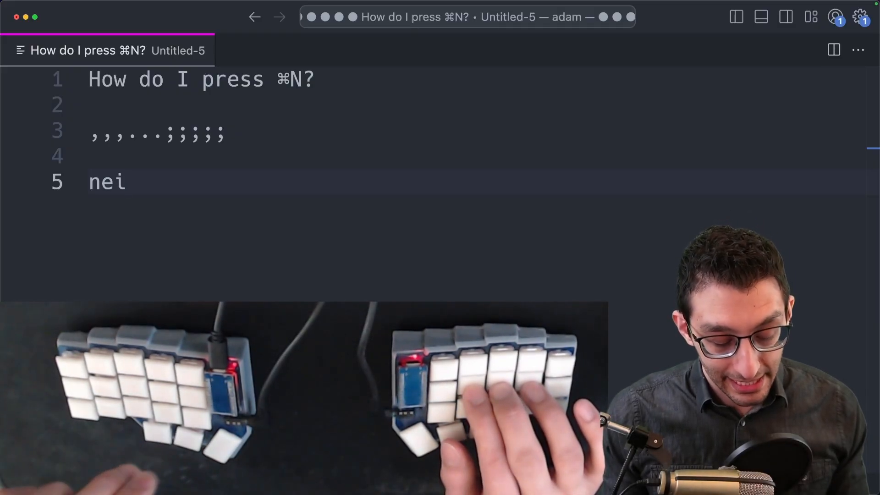
pyautogui.write('nei')
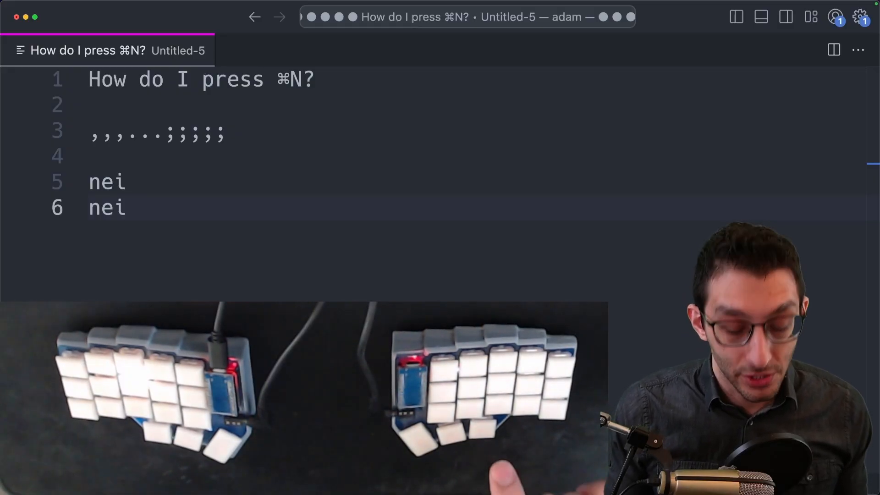
# Step: Create the new Untitled-4 document with Cmd+N
pyautogui.press('Cmd+n')
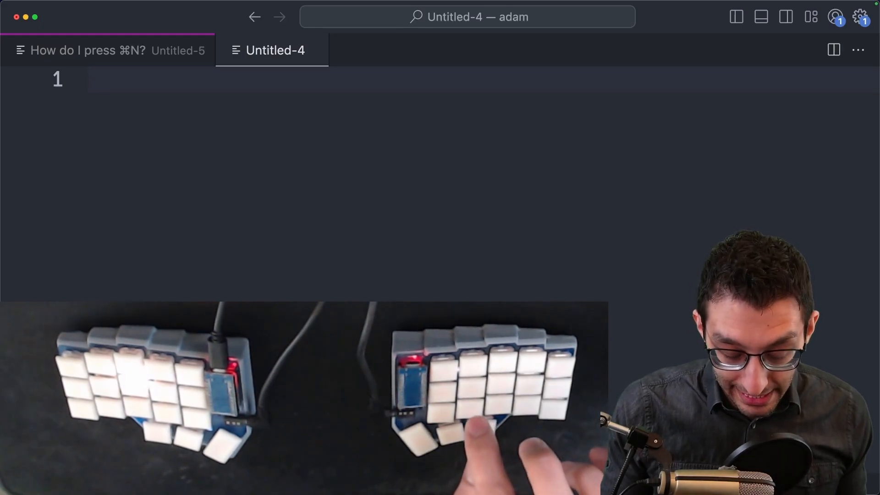
pyautogui.press('Cmd+n')
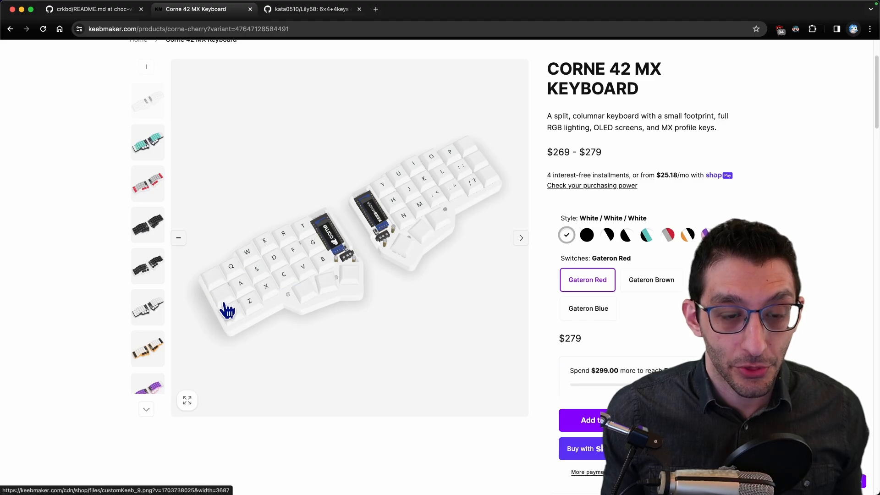
pyautogui.moveTo(487, 188)
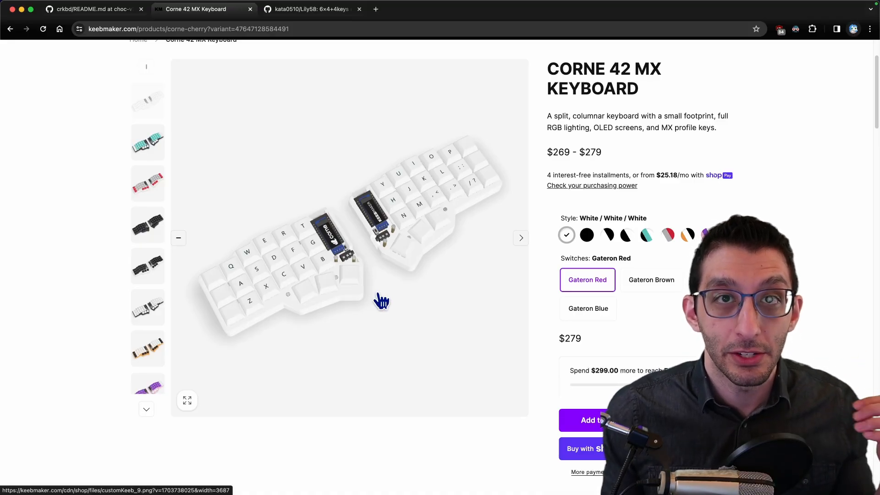
pyautogui.moveTo(217, 283)
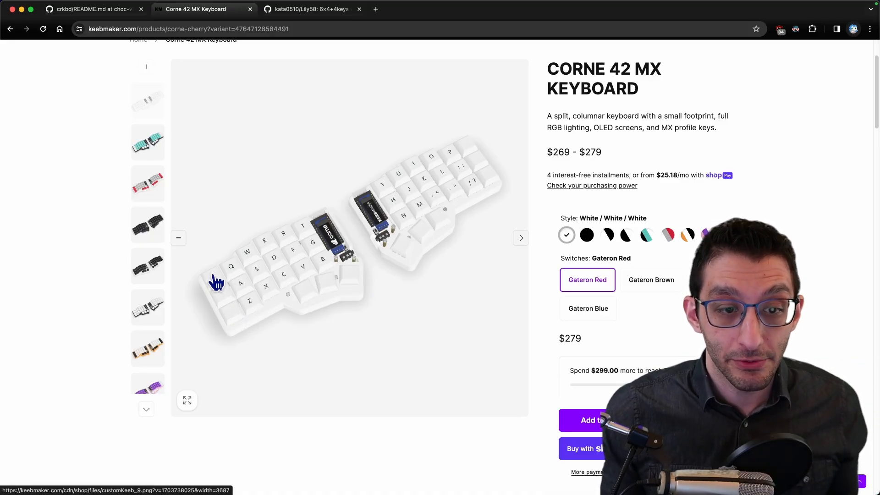
pyautogui.moveTo(234, 318)
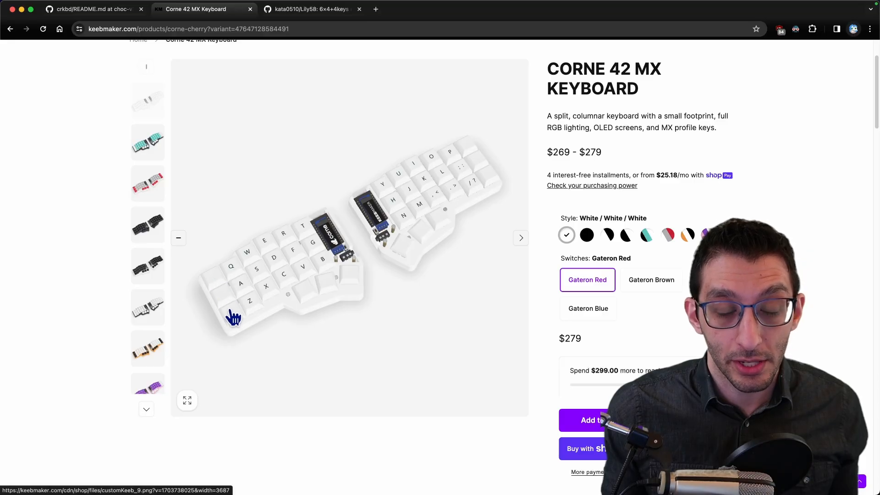
pyautogui.moveTo(406, 263)
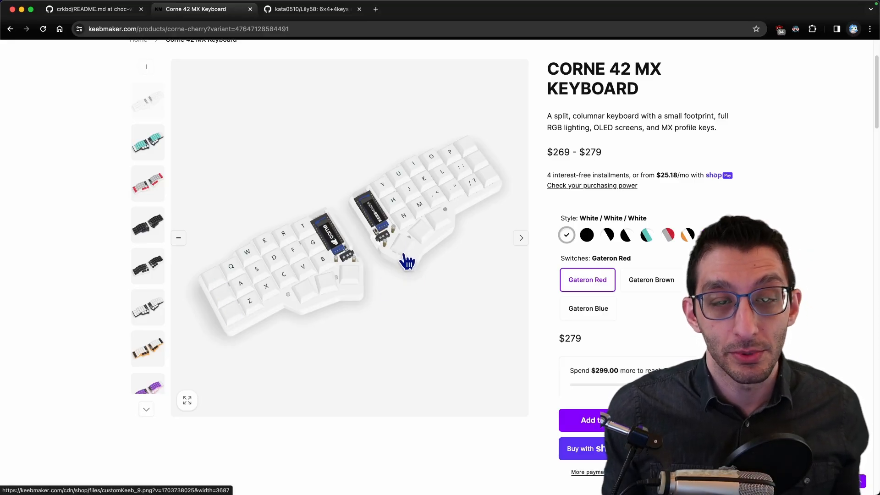
# Step: Switch to the Lily58 GitHub repository tab
pyautogui.click(316, 9)
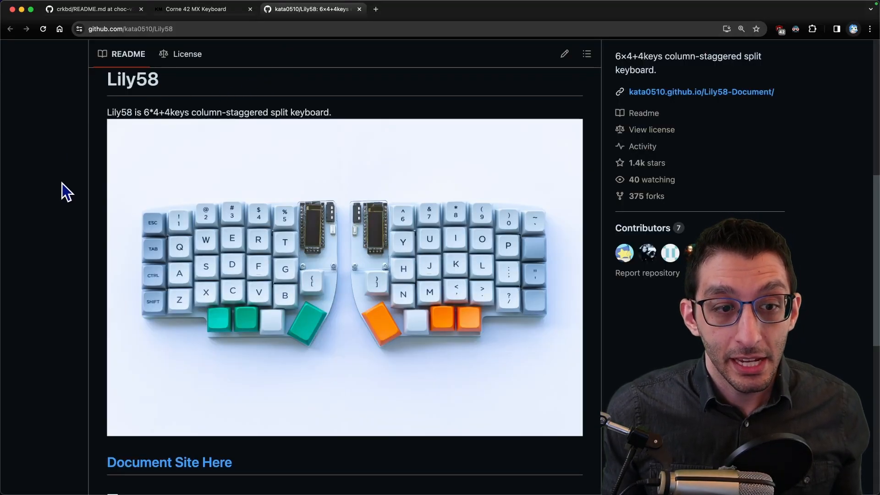
pyautogui.moveTo(172, 245)
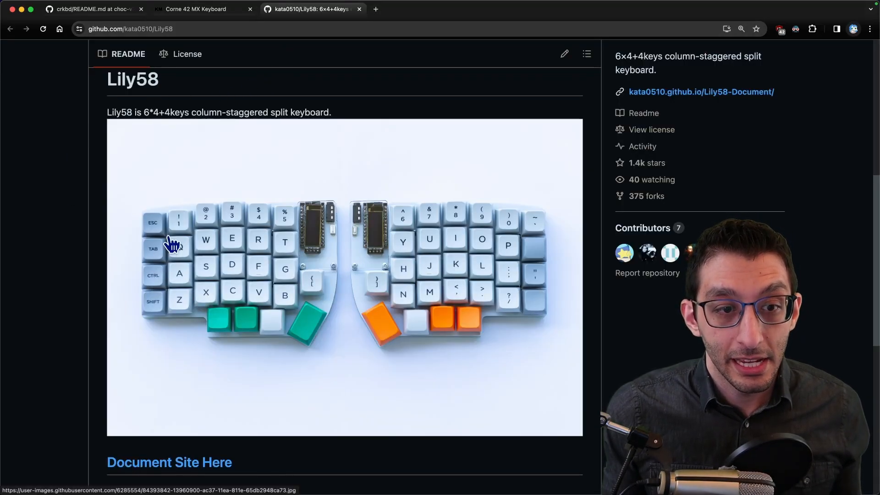
pyautogui.moveTo(490, 223)
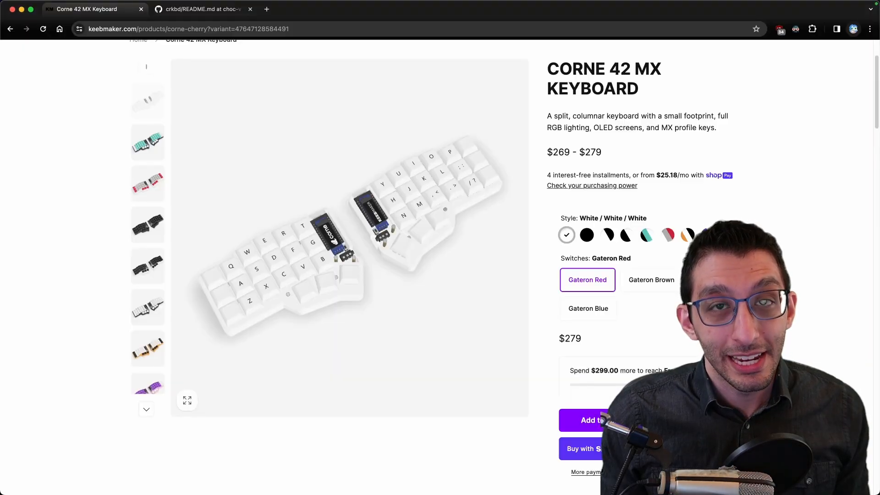
pyautogui.moveTo(615, 157)
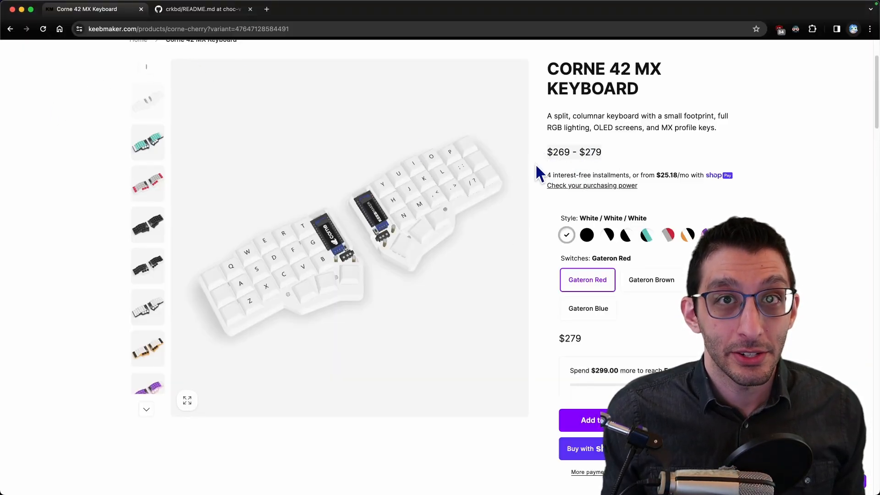
# Step: Switch to the crkbd choc-v3 README tab with the AliExpress parts cost table
pyautogui.click(201, 9)
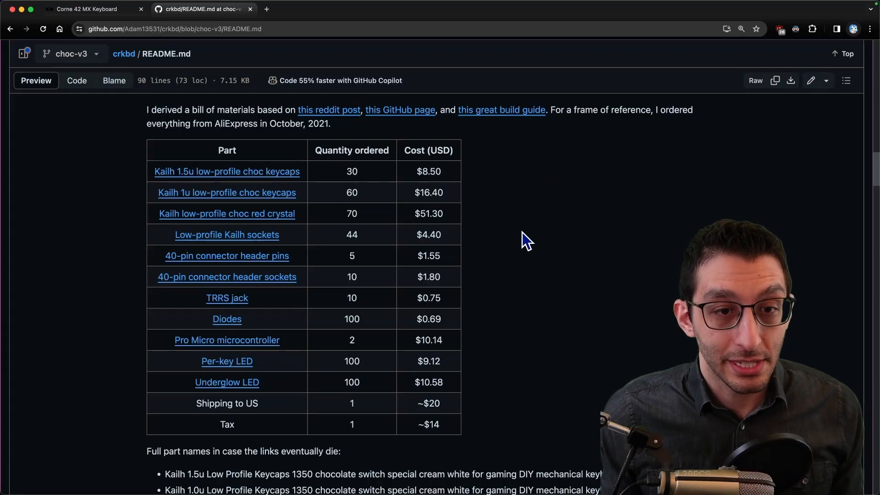
pyautogui.moveTo(562, 298)
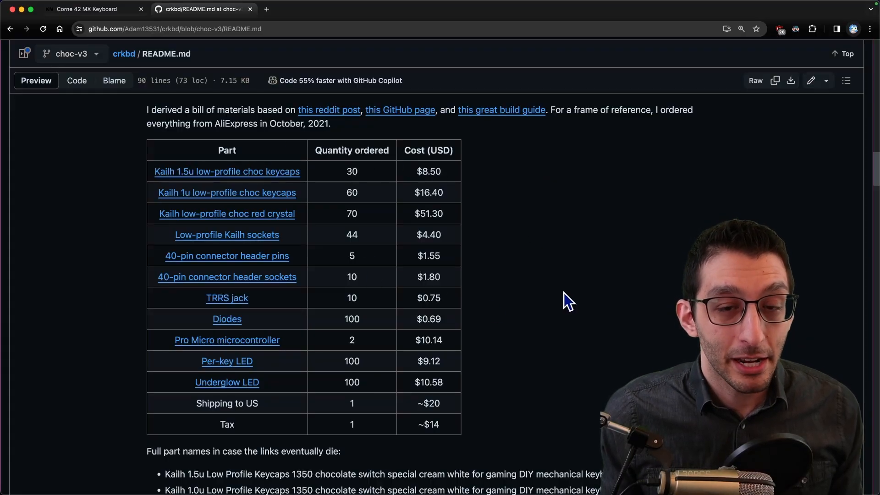
# Step: Leave the bill of materials for the 'Getting into this' closing notes page
pyautogui.doubleClick(351, 171)
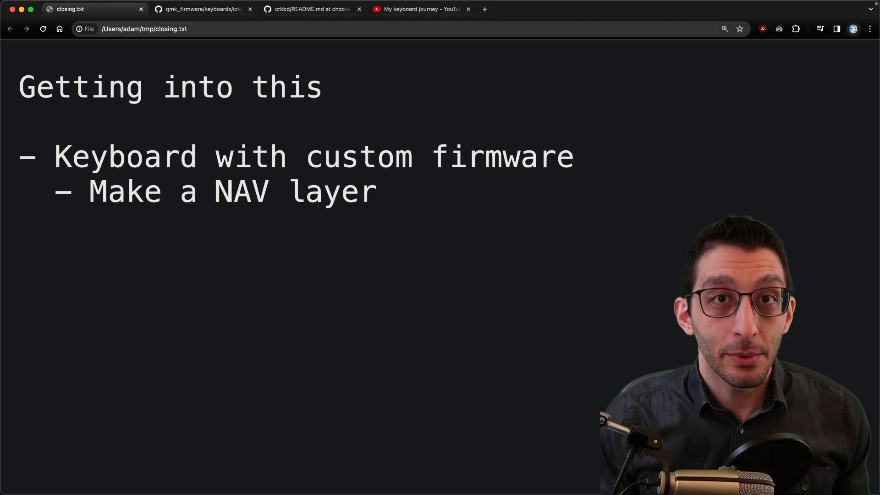
# Step: Highlight 'NAV layer' in the closing notes, then view adam's crkbd keymap.c source
pyautogui.doubleClick(356, 157)
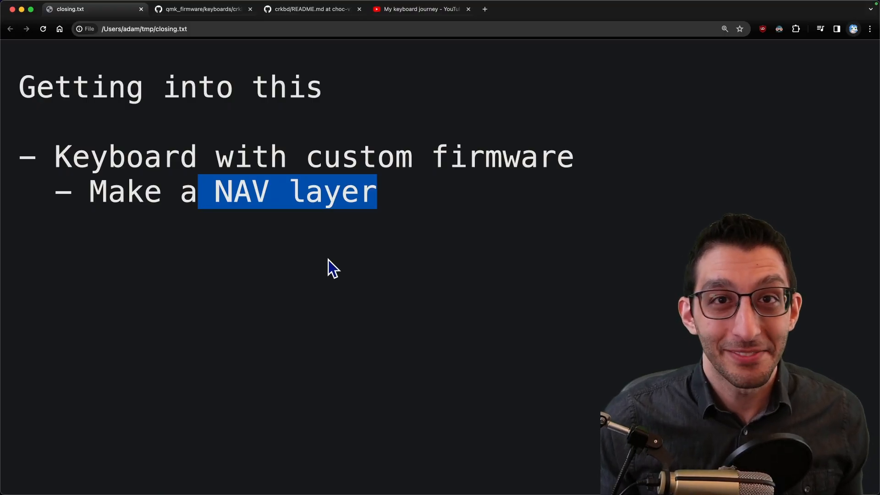
pyautogui.click(202, 9)
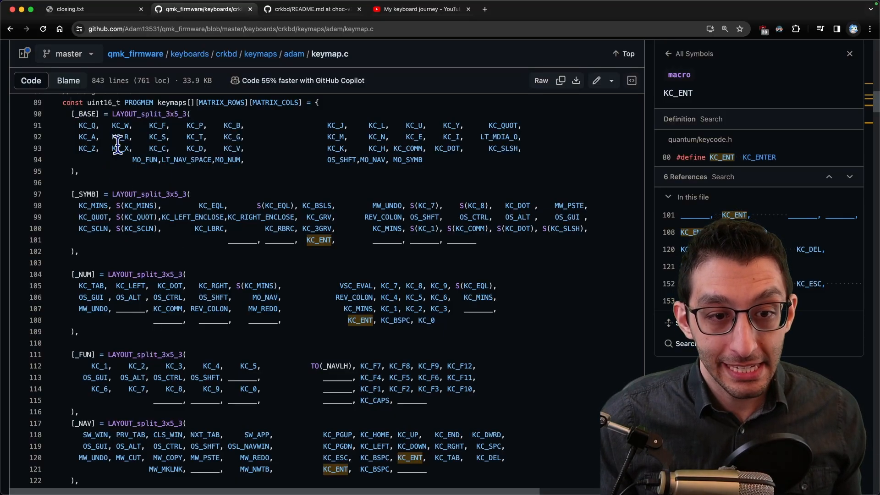
pyautogui.moveTo(258, 221)
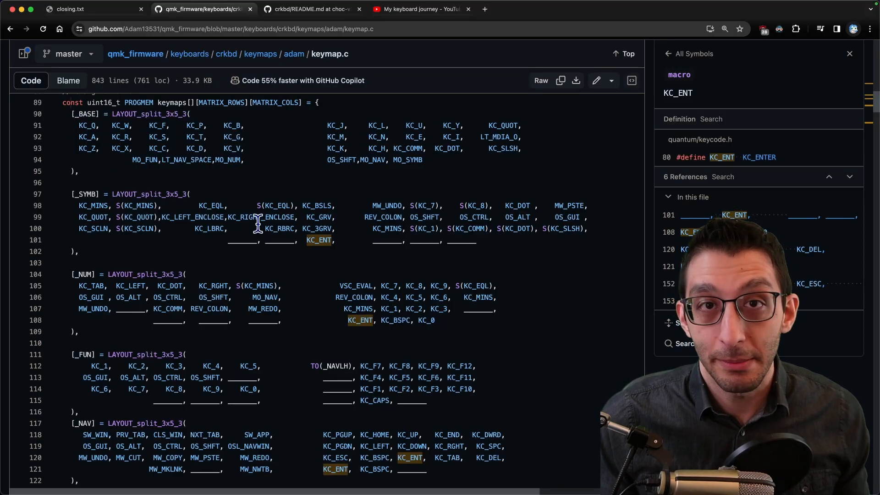
# Step: Revisit the crkbd parts cost table, then bring up Adam13531's 'My keyboard journey' video
pyautogui.click(313, 9)
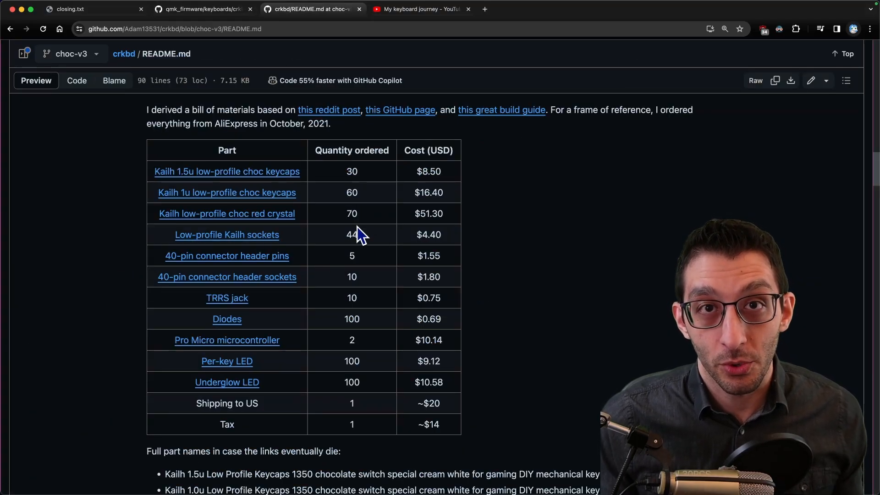
pyautogui.click(420, 9)
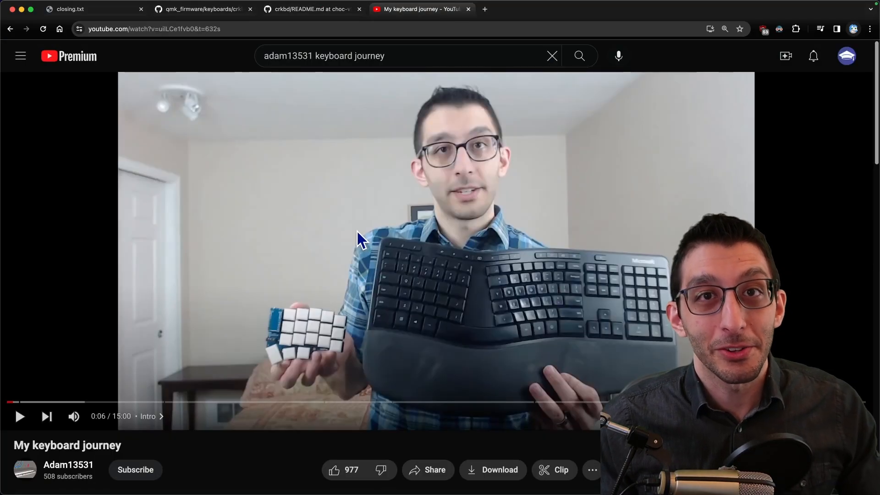